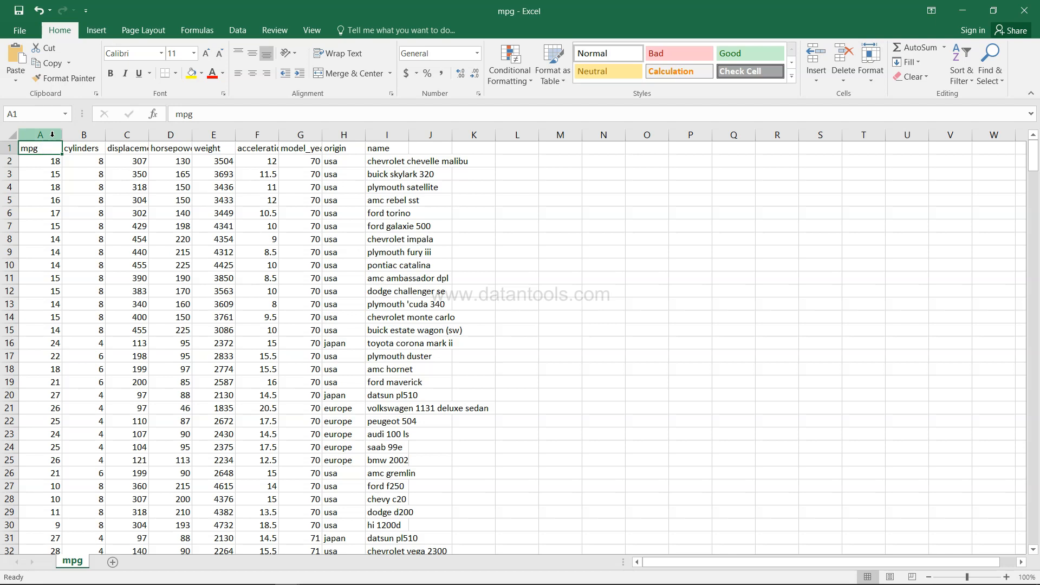
# Point out the mpg, car name and origin columns in the cars dataset
pyautogui.click(39, 135)
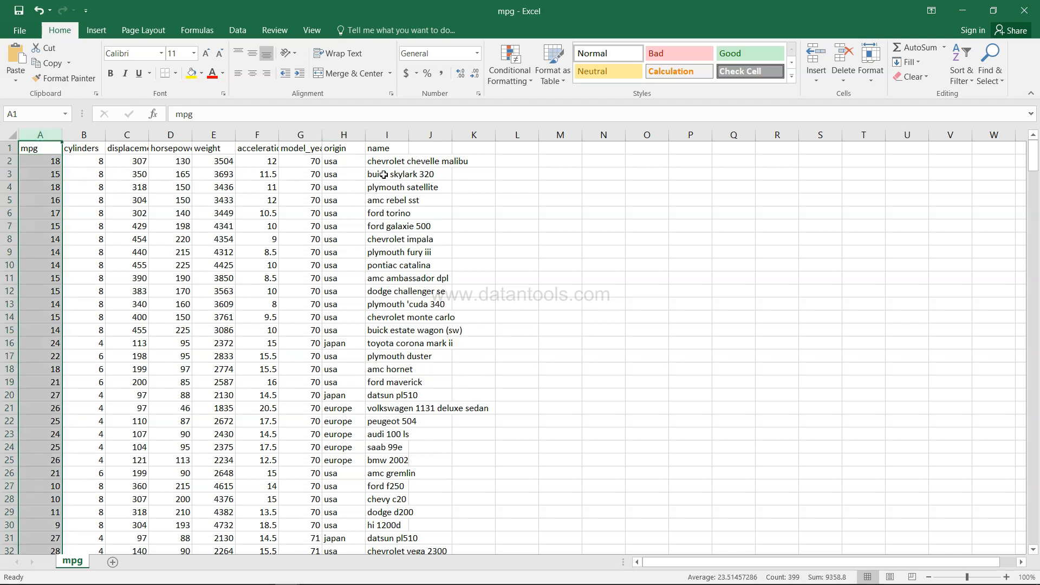
pyautogui.click(386, 161)
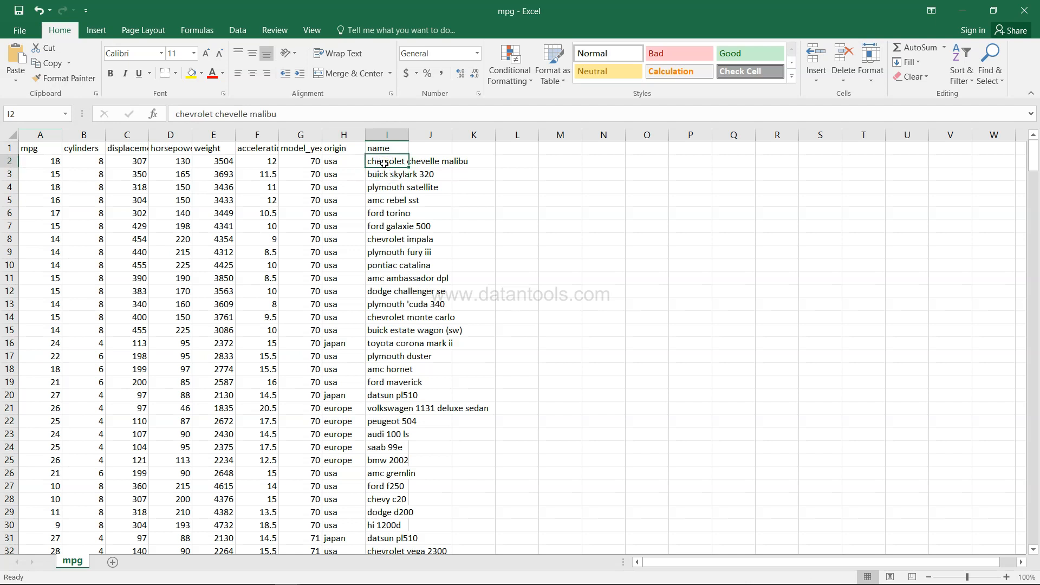
pyautogui.moveTo(391, 205)
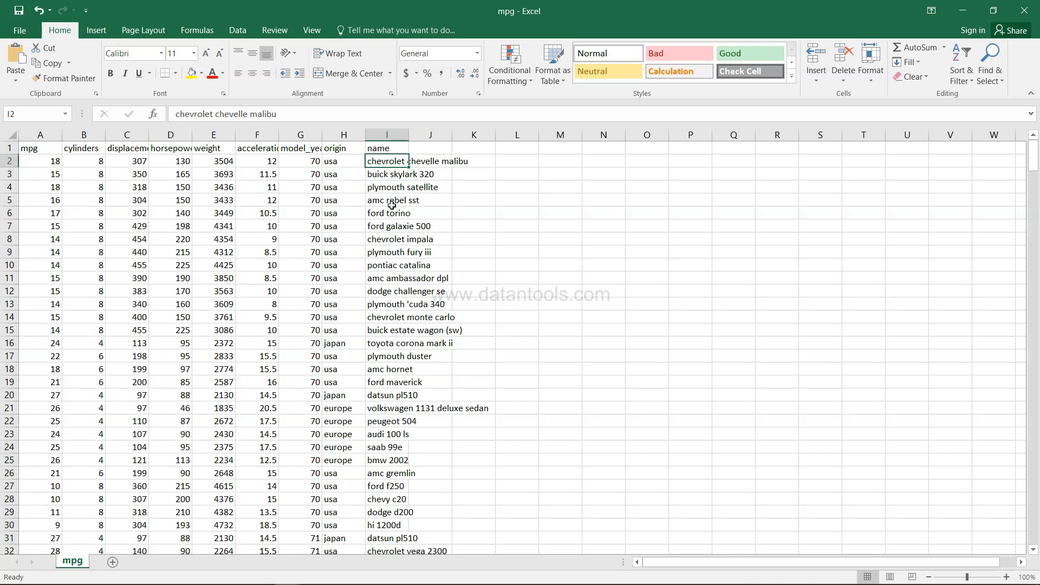
pyautogui.moveTo(387, 282)
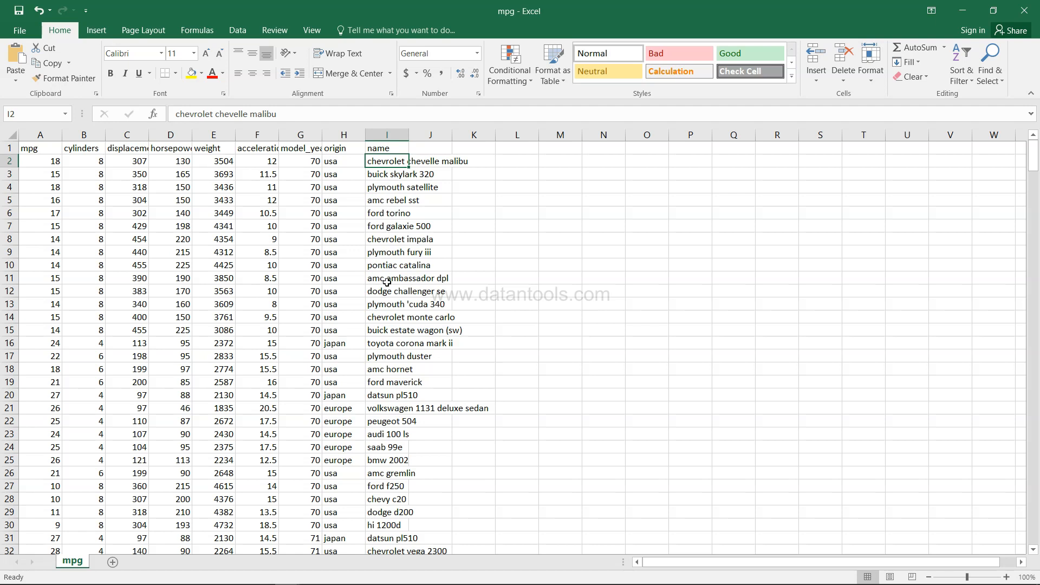
pyautogui.moveTo(395, 345)
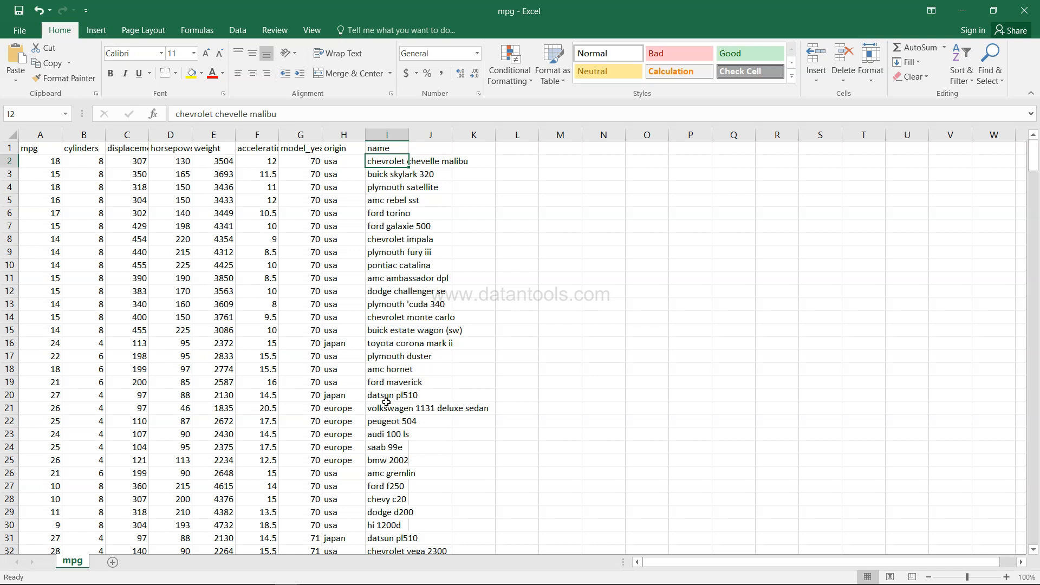
pyautogui.scroll(-3)
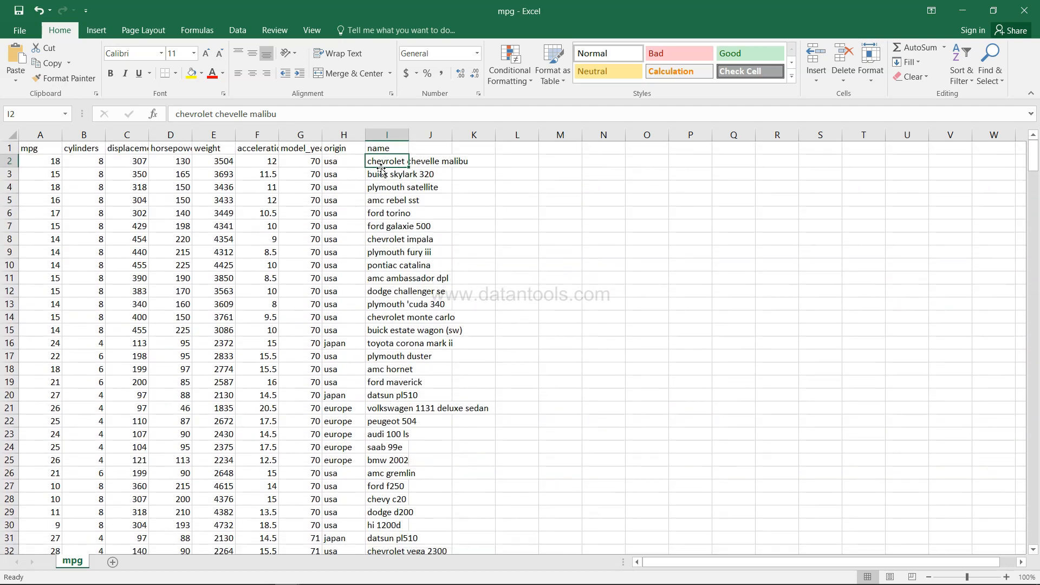
pyautogui.click(343, 148)
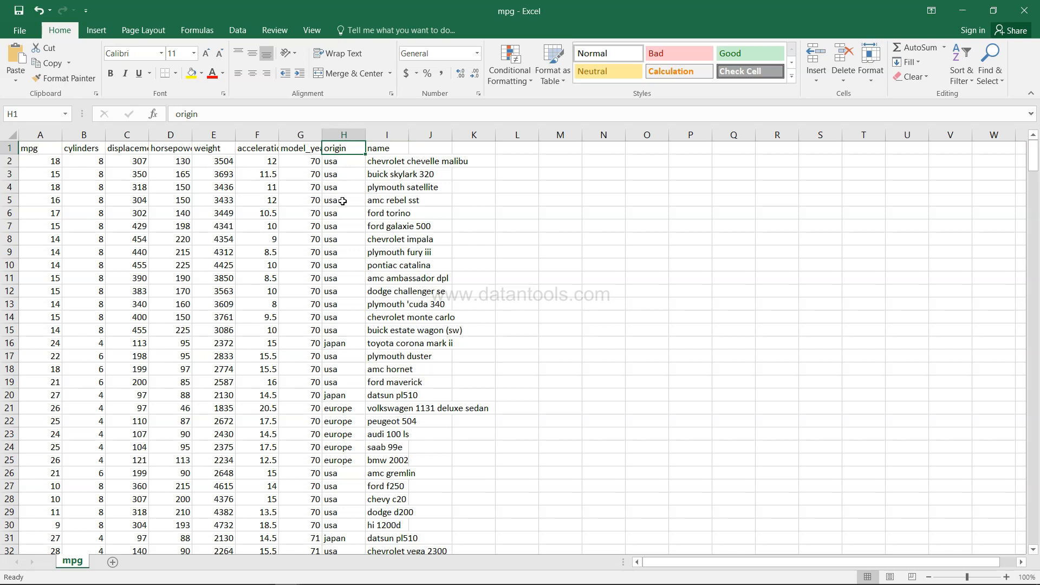
pyautogui.scroll(-3)
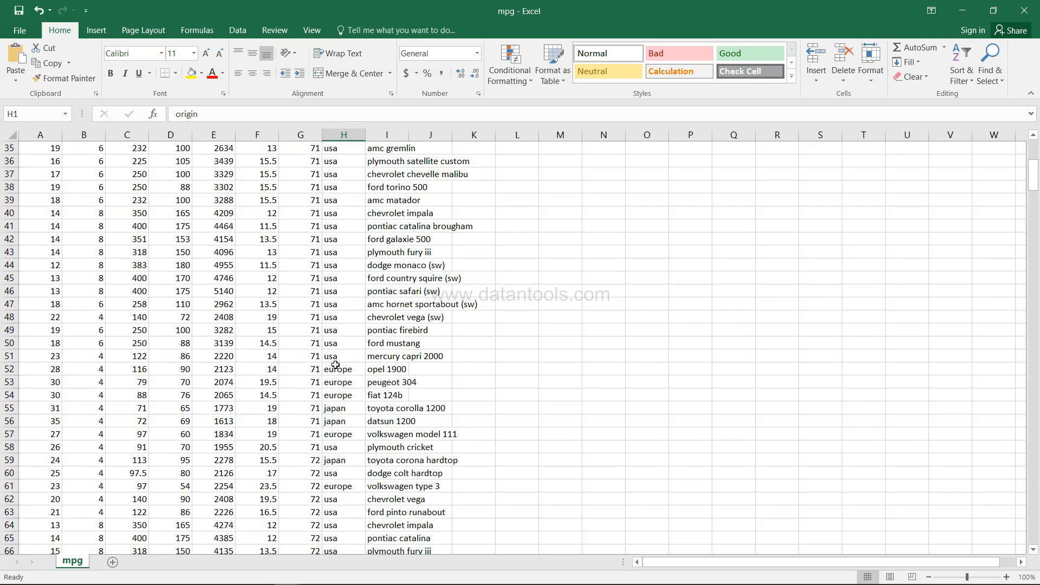
pyautogui.scroll(3)
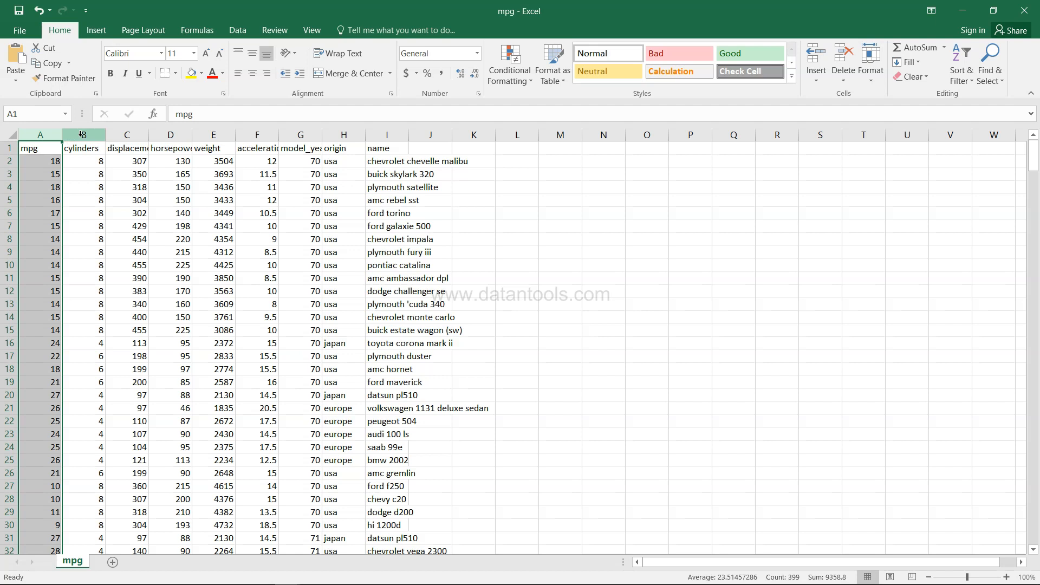
# Highlight the cylinders and acceleration columns, then advance the slideshow to the Questions slide
pyautogui.click(83, 135)
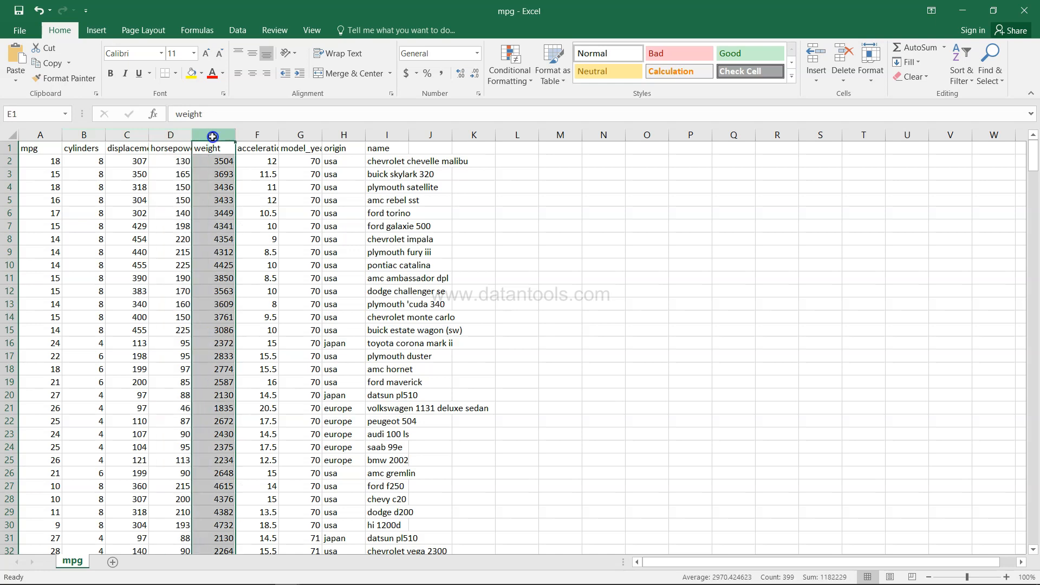
pyautogui.click(257, 134)
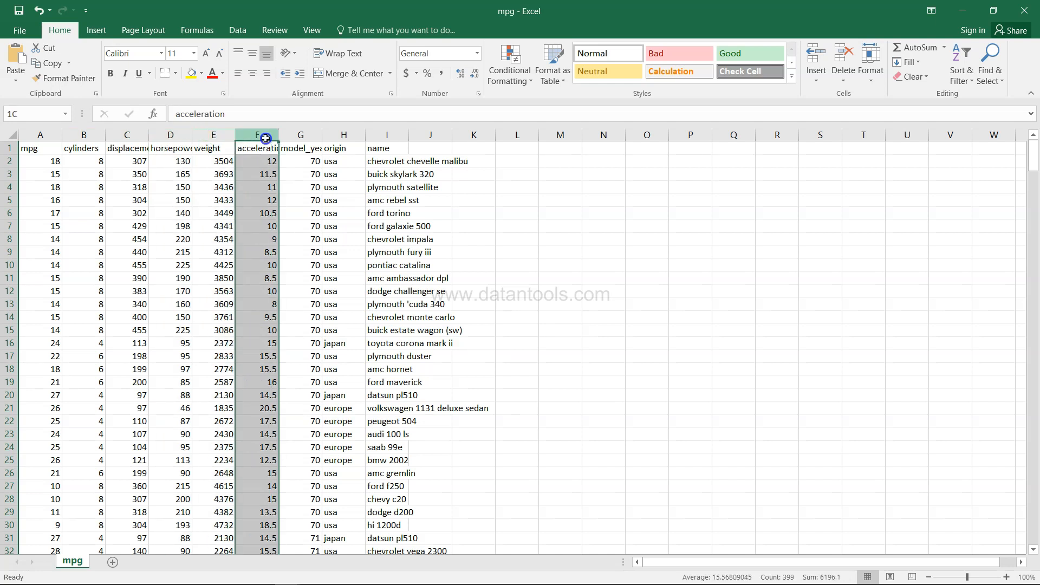
pyautogui.click(300, 134)
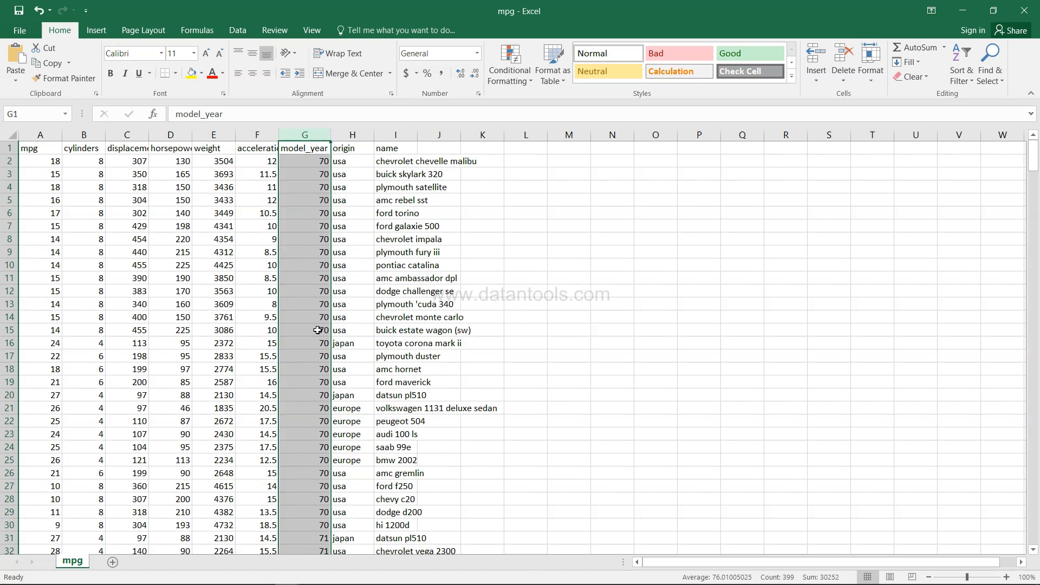
pyautogui.click(304, 303)
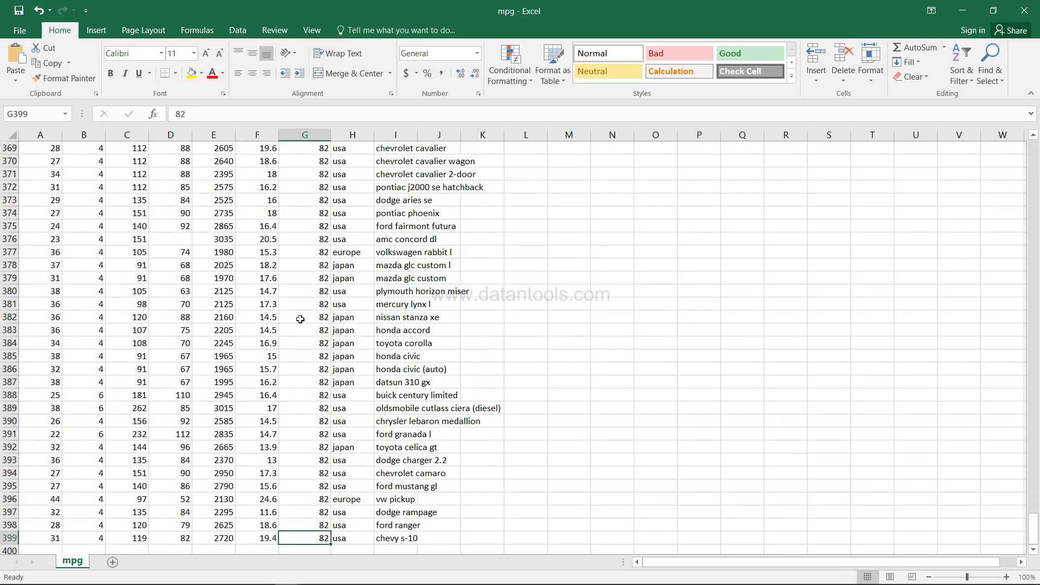
pyautogui.click(40, 539)
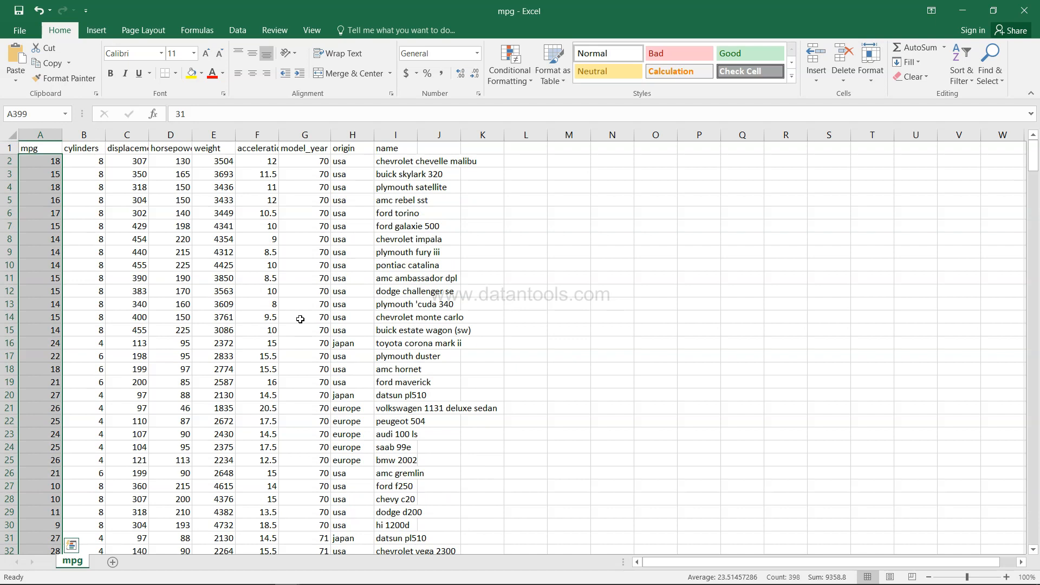
pyautogui.moveTo(763, 546)
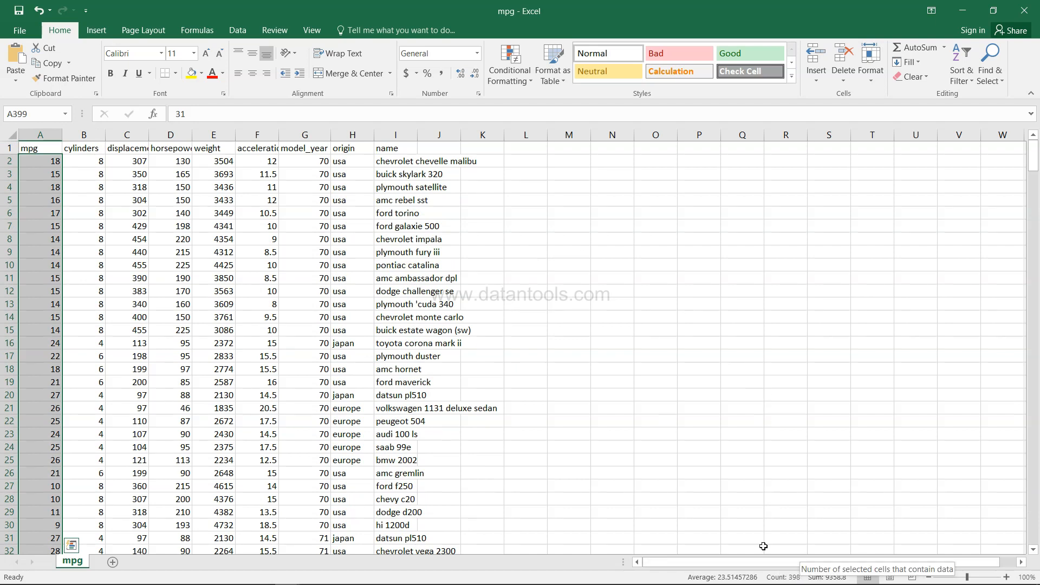
pyautogui.click(40, 148)
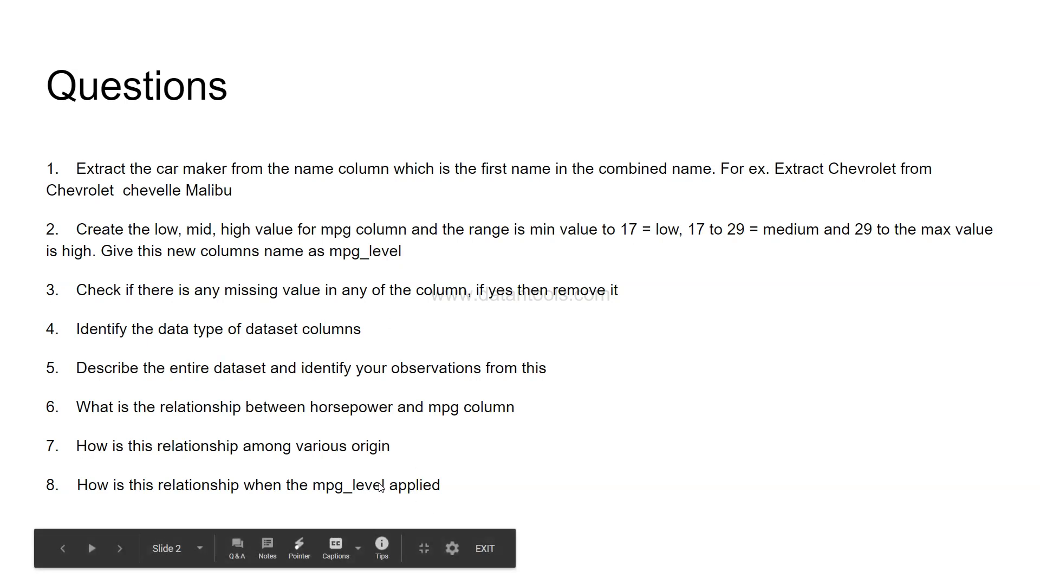
pyautogui.moveTo(362, 442)
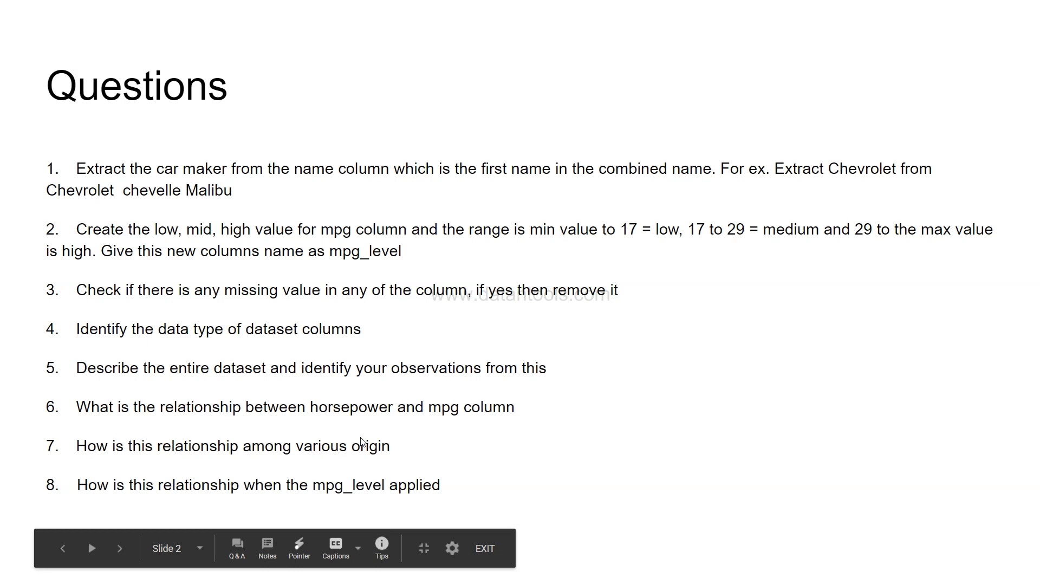
pyautogui.click(119, 548)
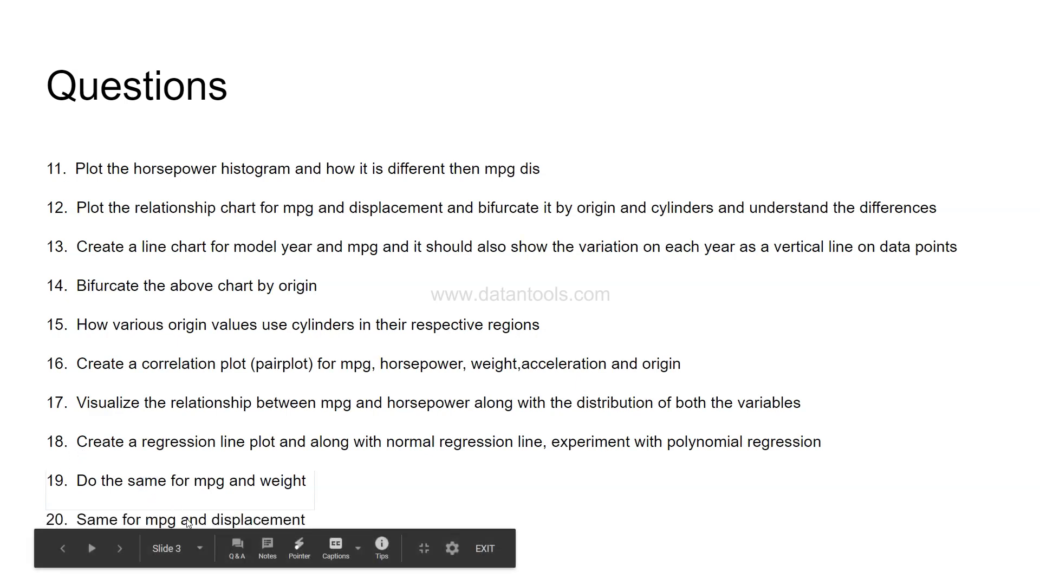
pyautogui.moveTo(264, 526)
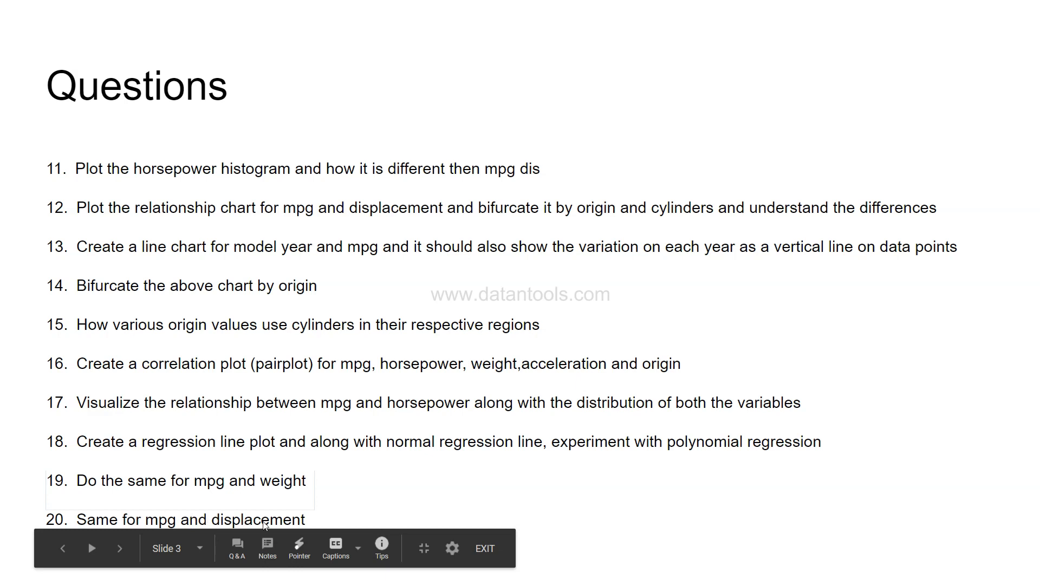
pyautogui.moveTo(275, 457)
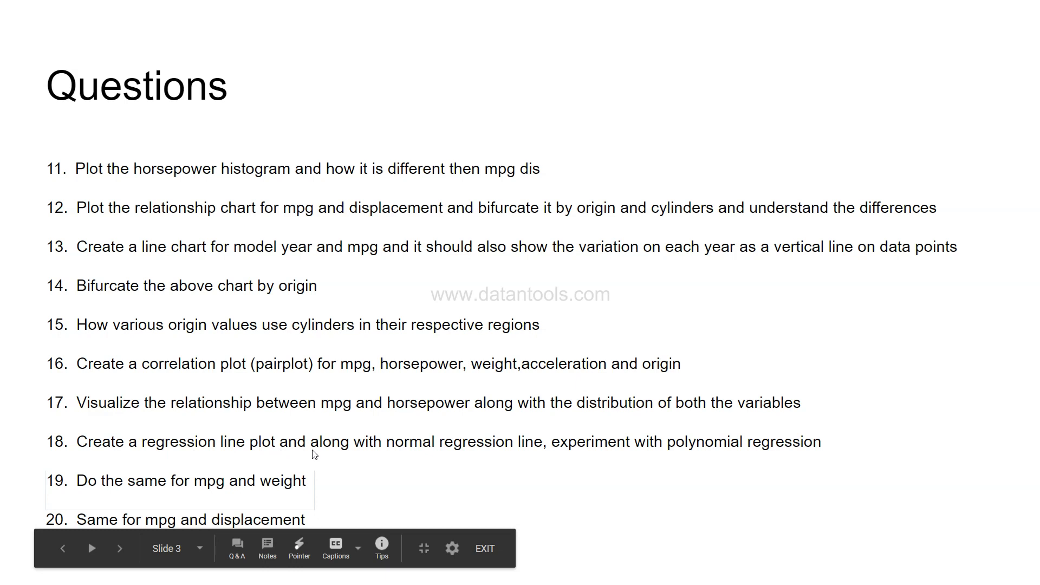
pyautogui.moveTo(338, 399)
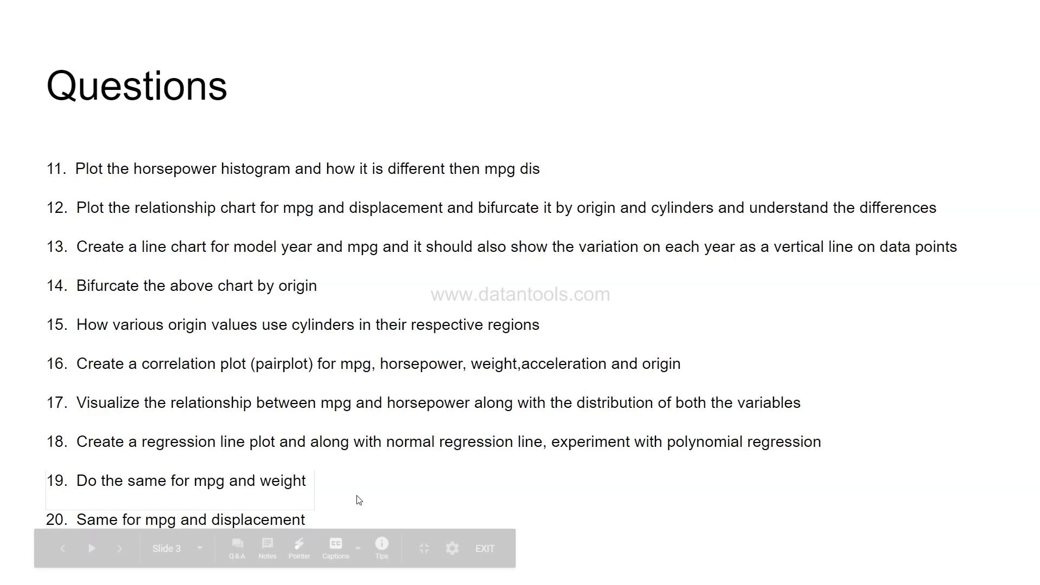
# Advance the slideshow to the slide with questions 21–23 on multiple linear regression
pyautogui.click(119, 548)
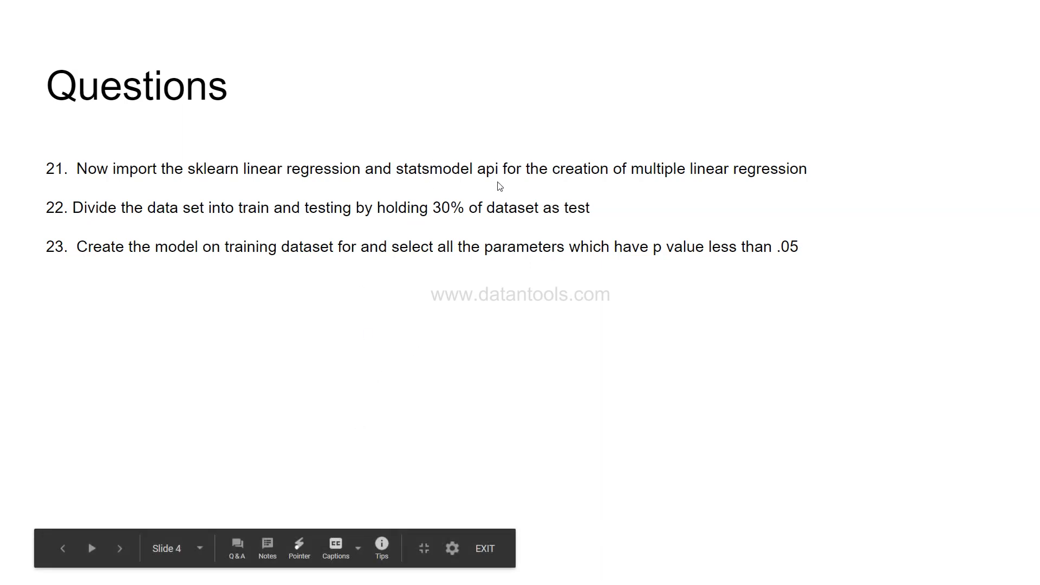
pyautogui.moveTo(295, 177)
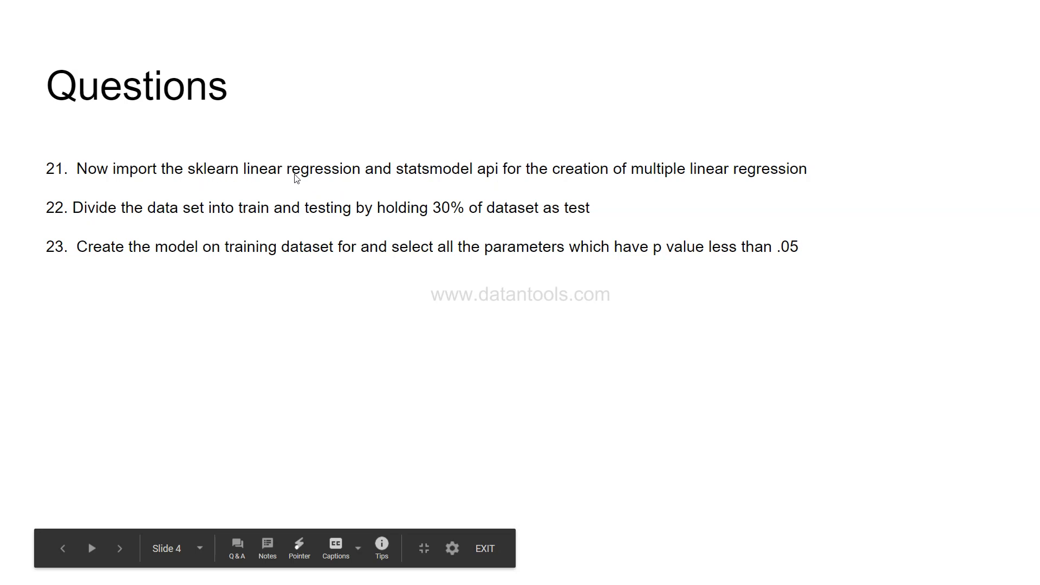